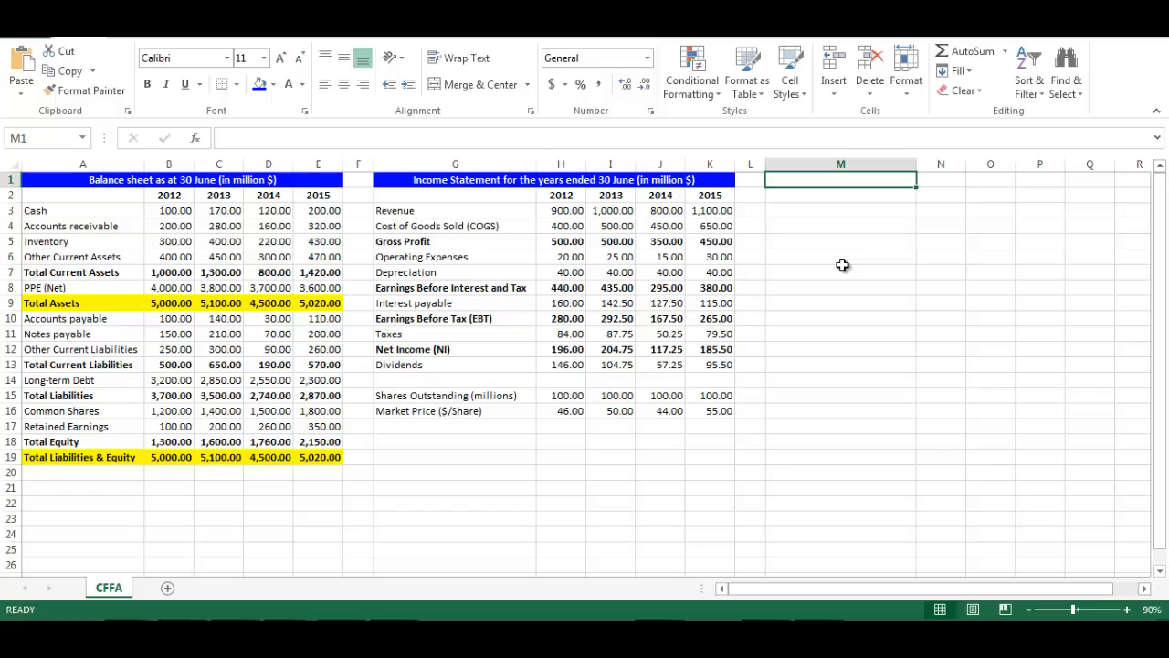
- Add a blue 'Cash Flow From Assets' title in M1 with linked year headings 2012–2015 beneath it
{"action": "type", "text": "Cash Flow From A"}
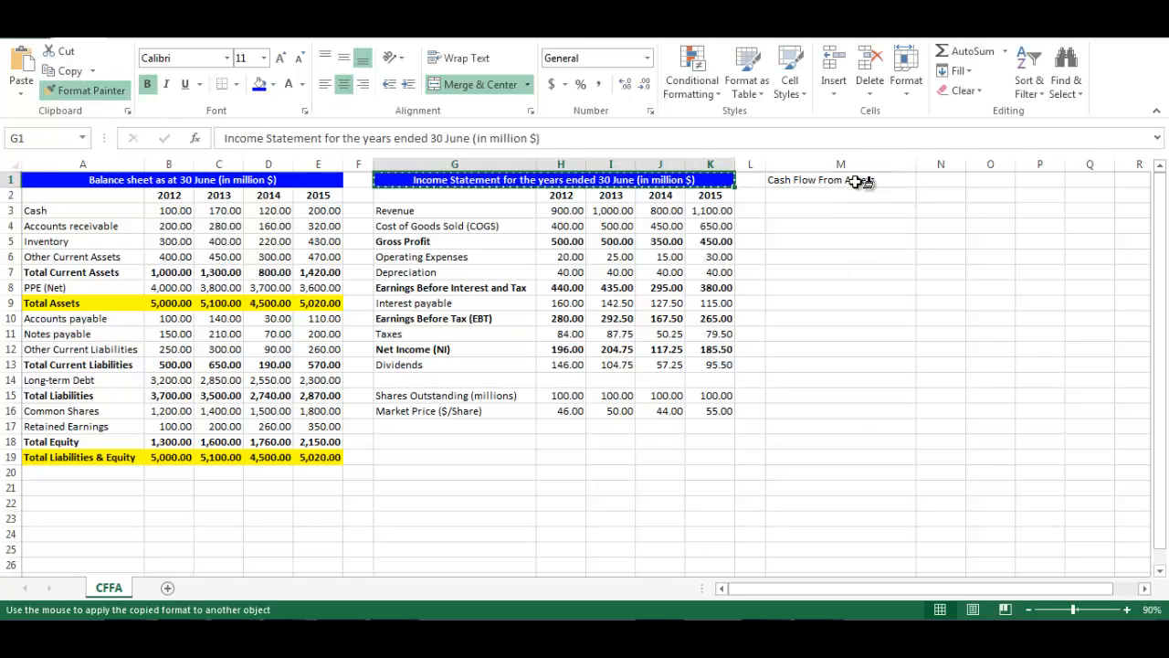
{"action": "left_click", "coordinate": [840, 181]}
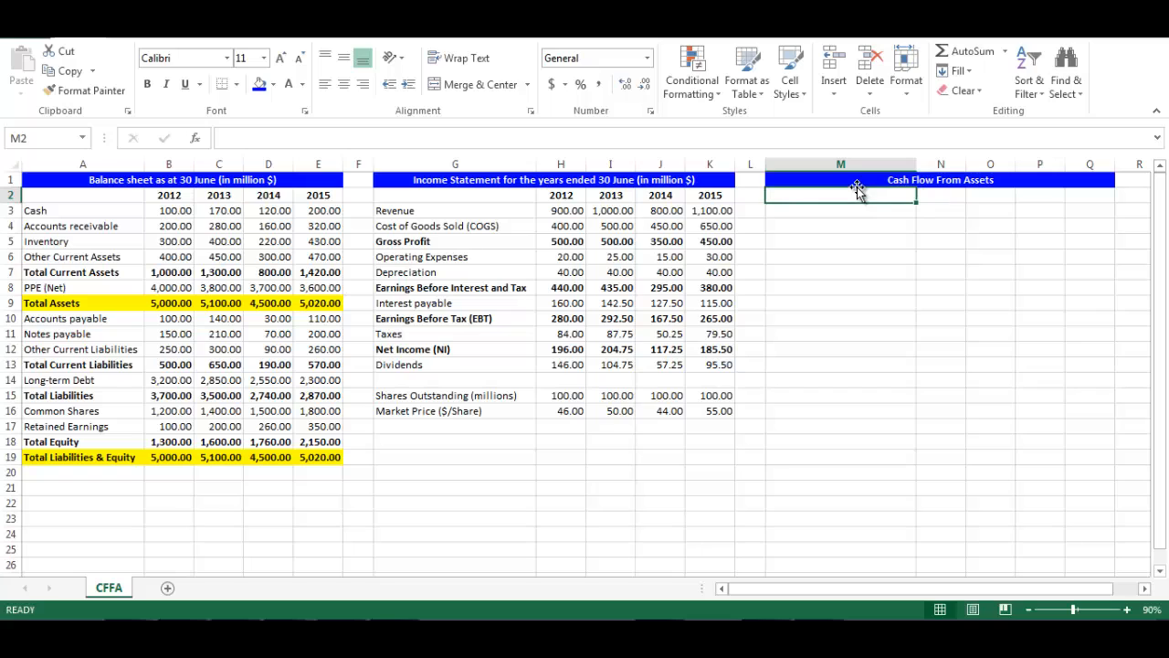
{"action": "left_click", "coordinate": [168, 193]}
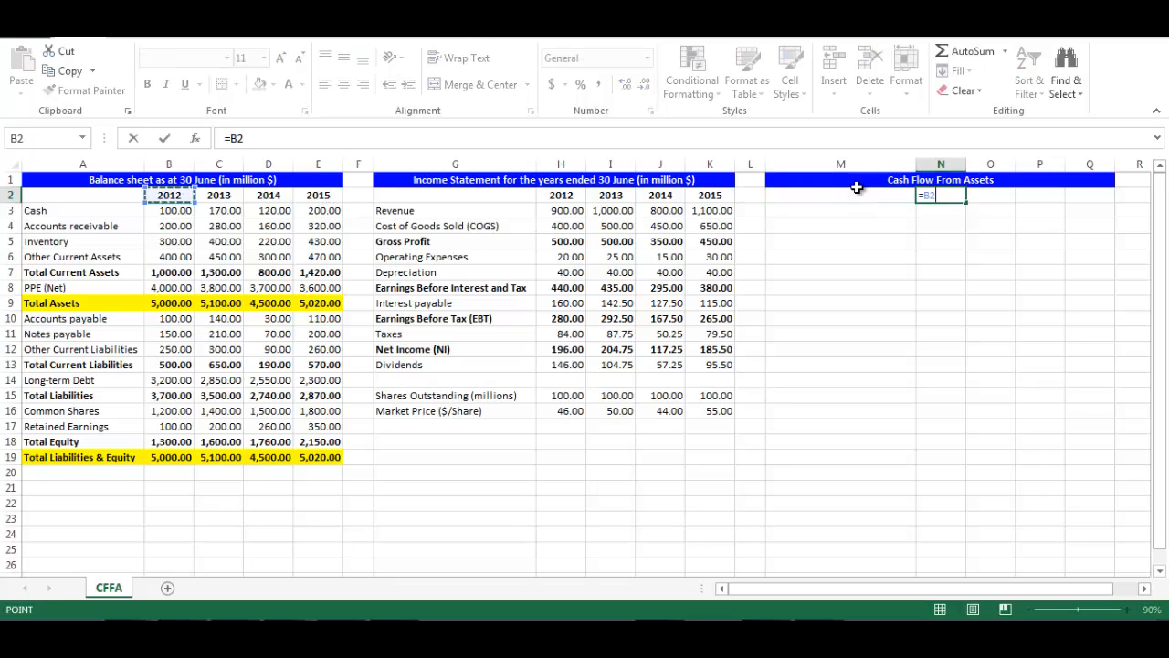
{"action": "key", "text": "Return"}
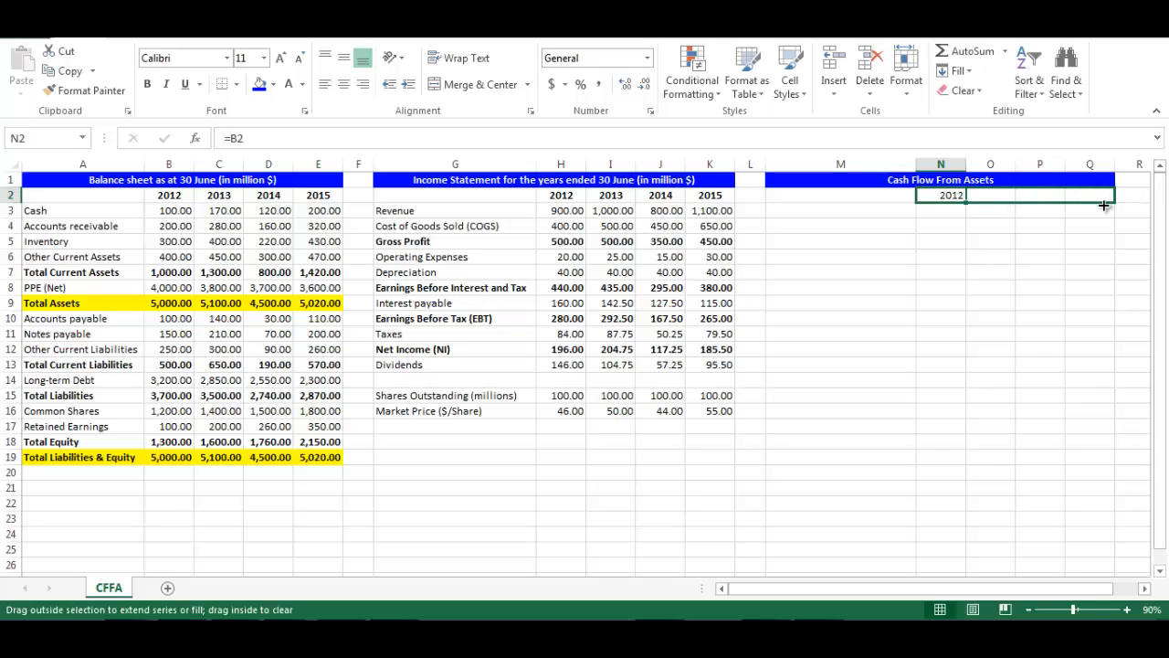
{"action": "left_click_drag", "start_coordinate": [965, 195], "coordinate": [1105, 196]}
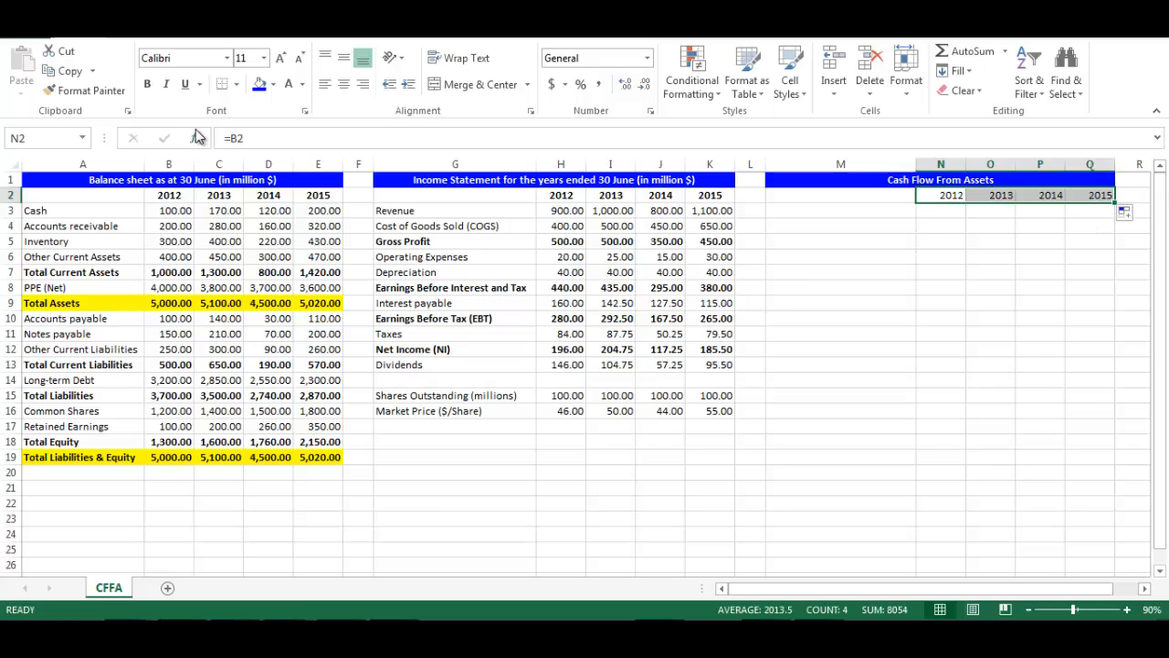
{"action": "mouse_move", "coordinate": [148, 84]}
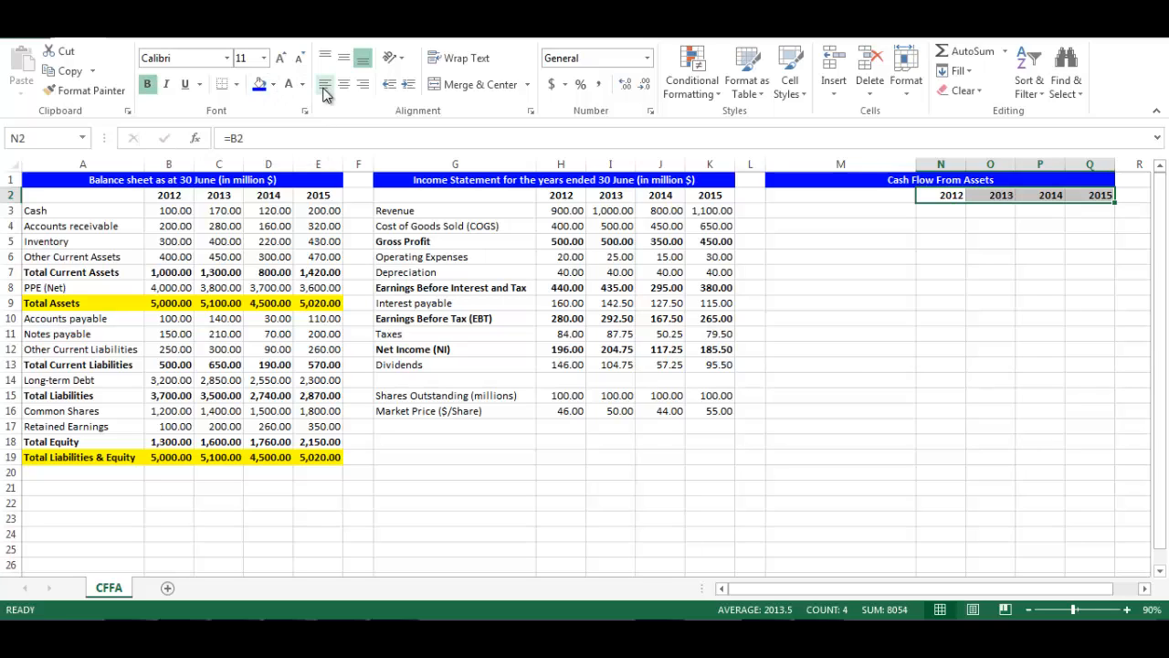
- Label row M3 'Cash Flow to Creditors' and select the 2013 creditors cell O3
{"action": "left_click", "coordinate": [840, 210]}
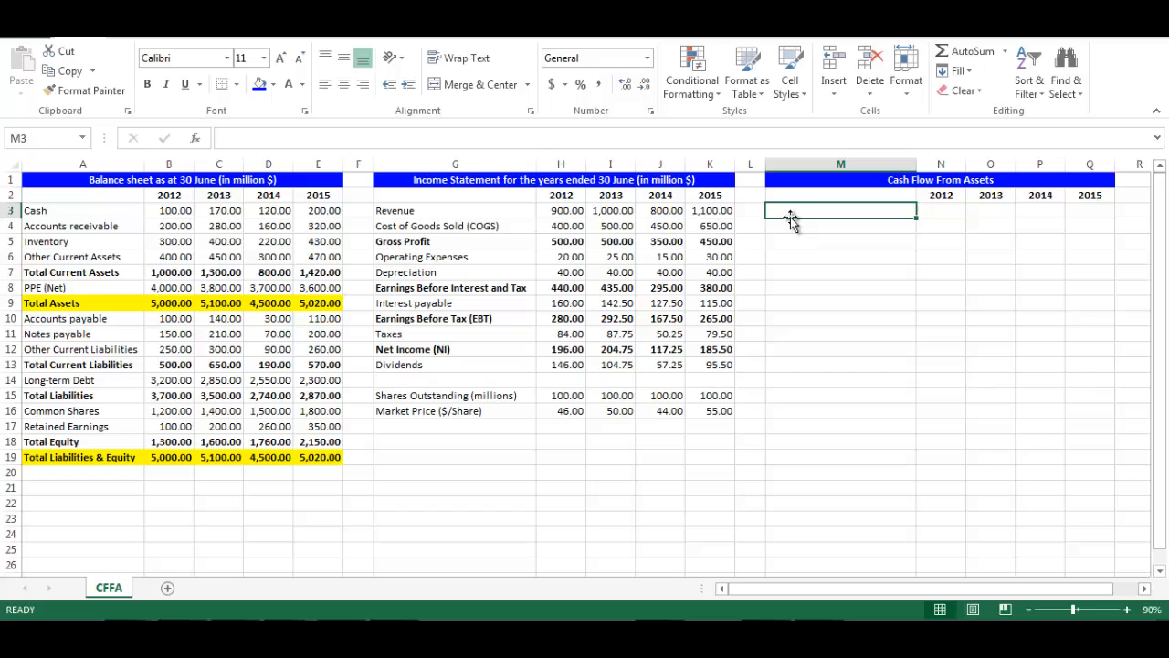
{"action": "type", "text": "Cash Flow From Assets"}
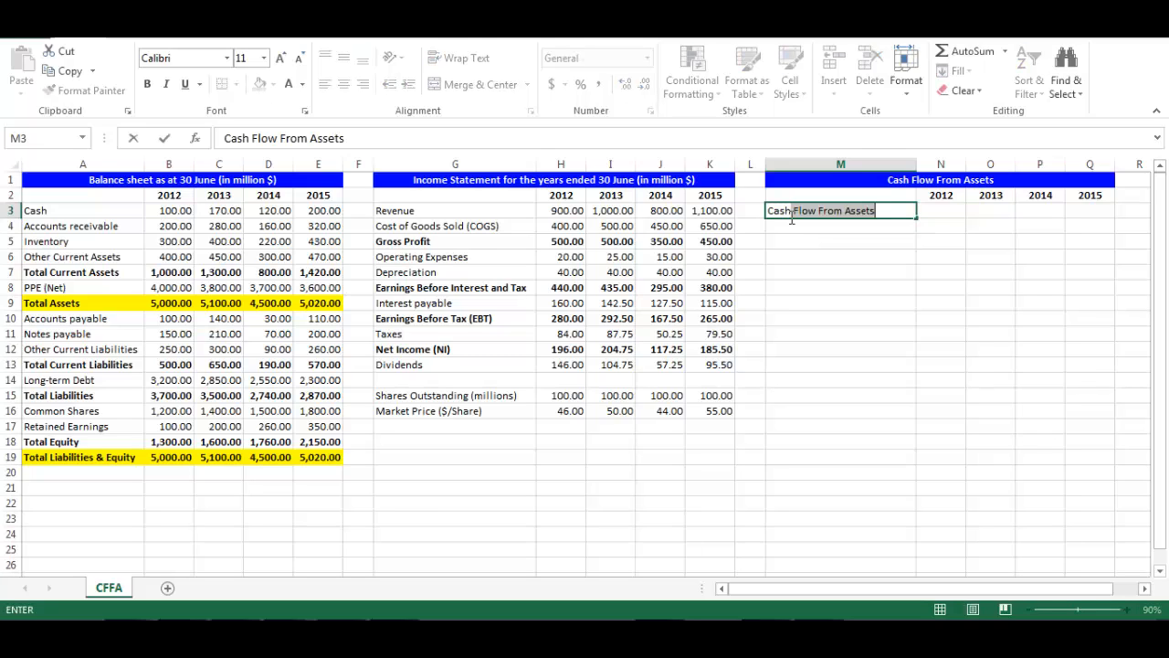
{"action": "type", "text": "Cash Flow to Creditor"}
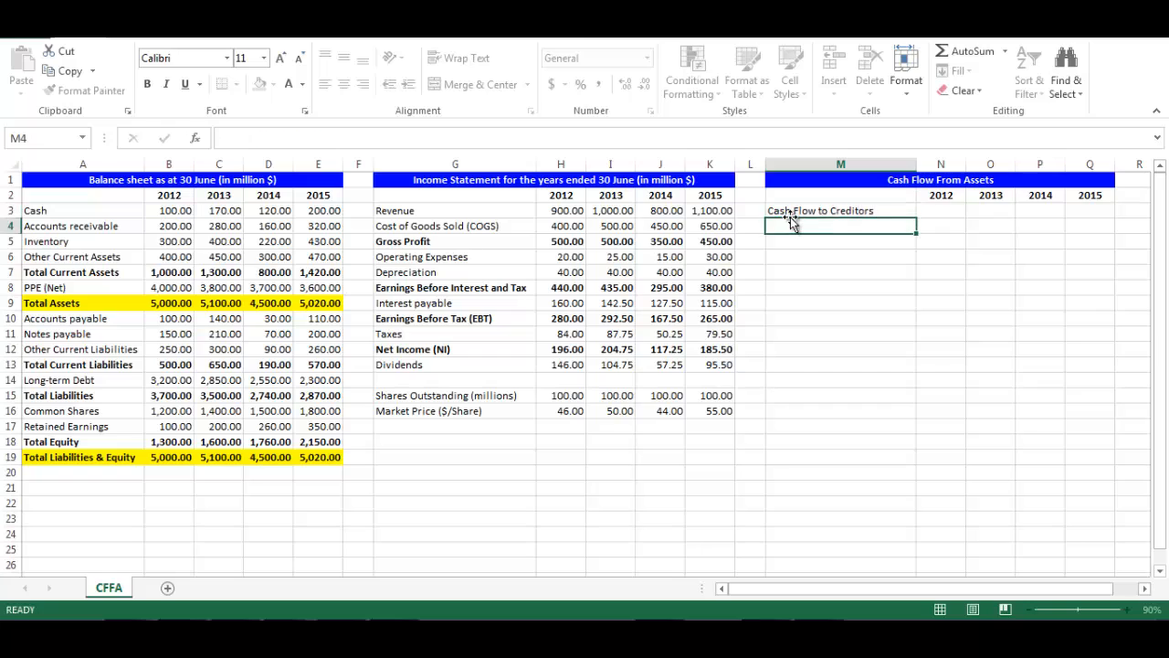
{"action": "left_click", "coordinate": [990, 210]}
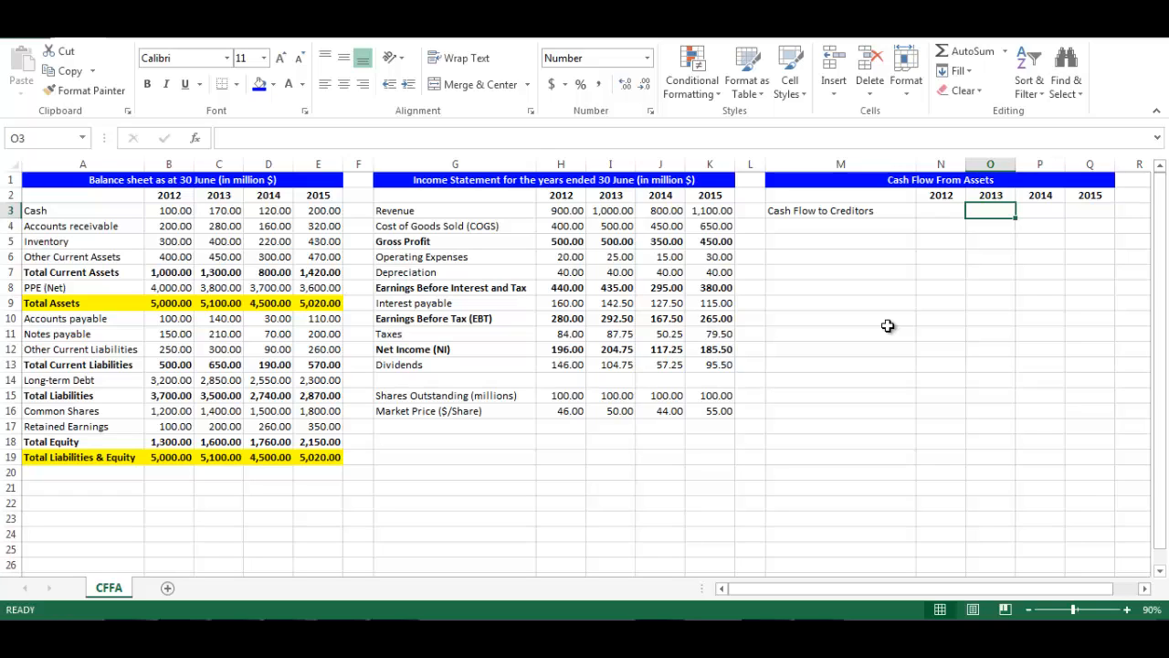
- Compute 2013 Cash Flow to Creditors as =I9-(C14-B14), giving 492.50
{"action": "type", "text": "="}
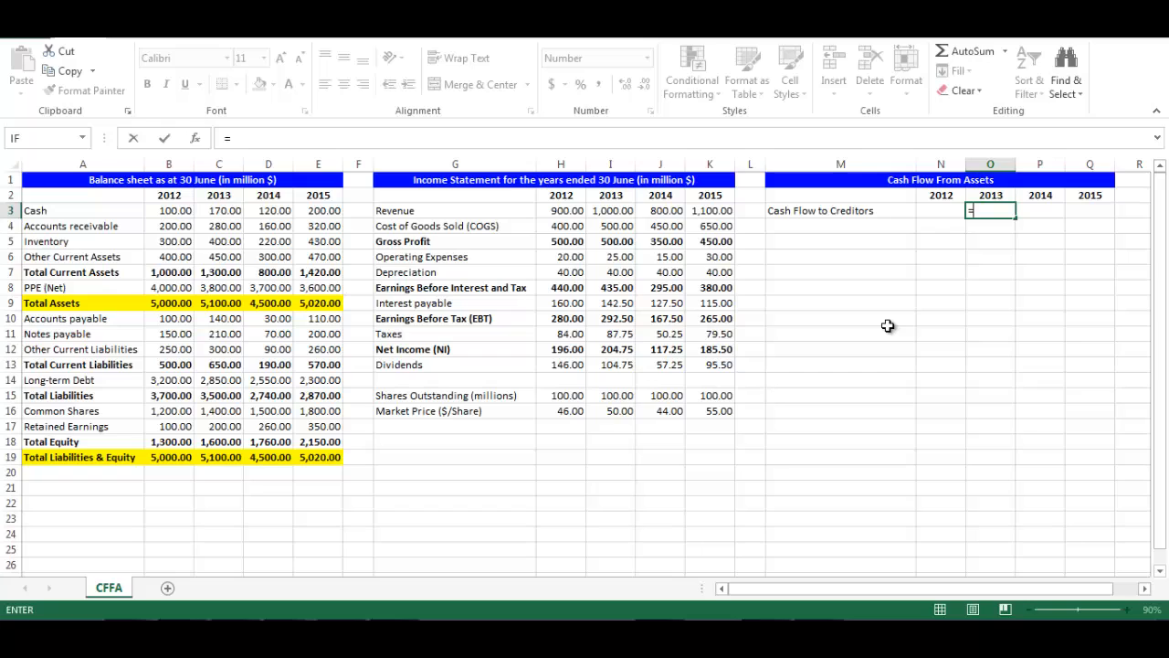
{"action": "left_click", "coordinate": [610, 303]}
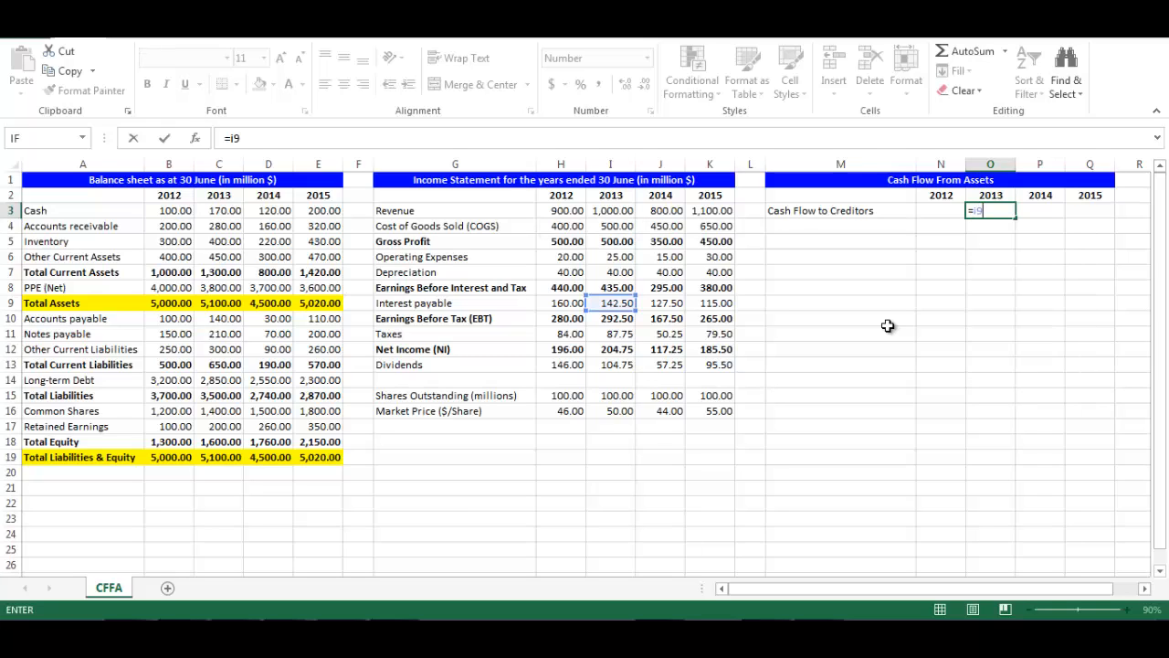
{"action": "type", "text": "-"}
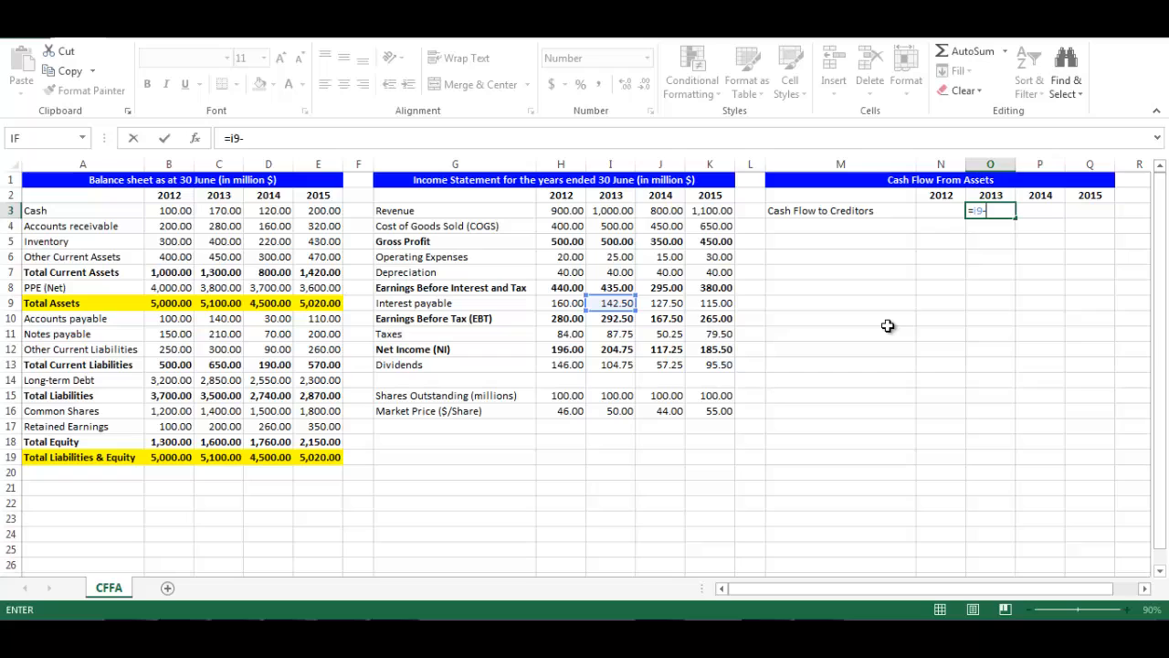
{"action": "type", "text": "("}
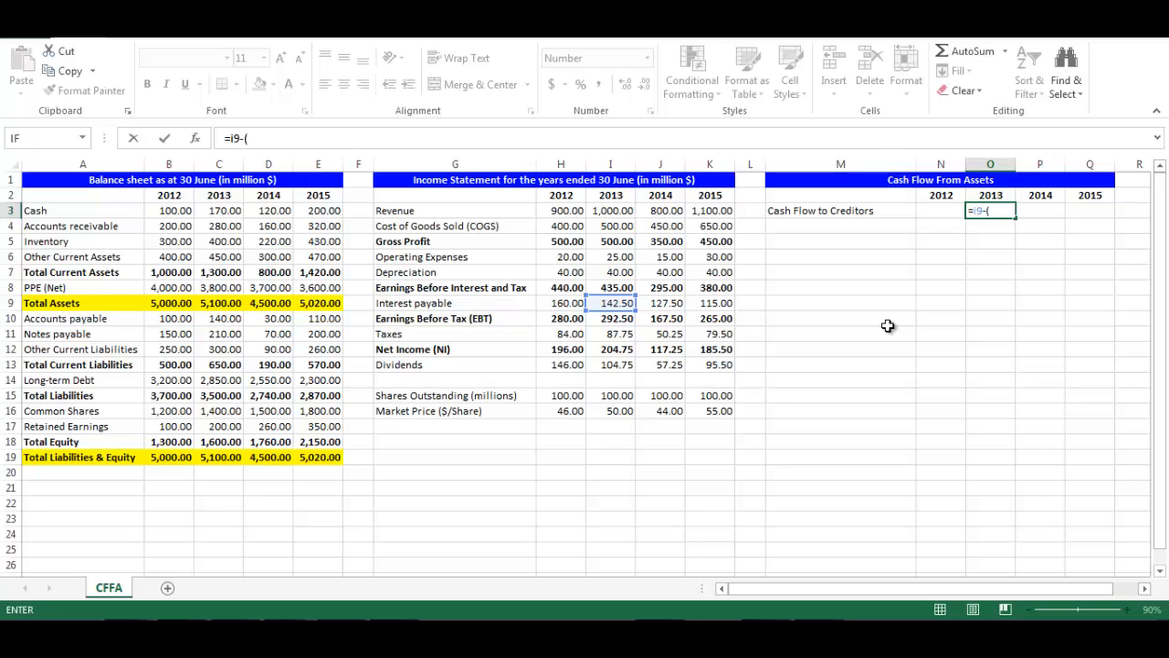
{"action": "type", "text": "c1"}
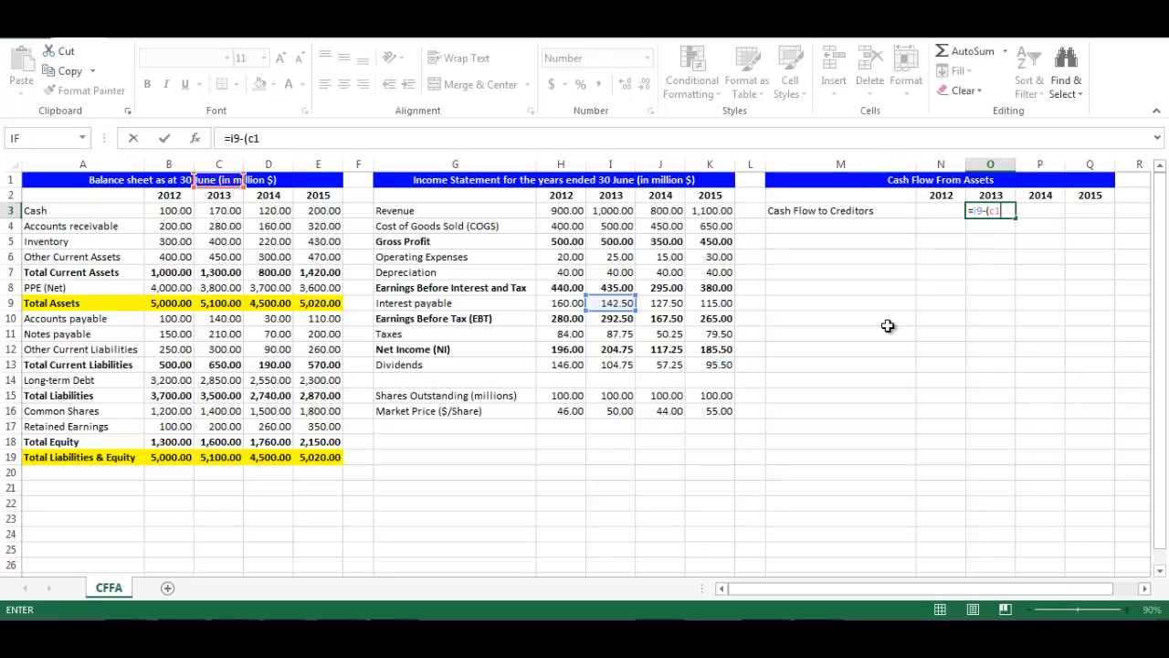
{"action": "left_click", "coordinate": [219, 379]}
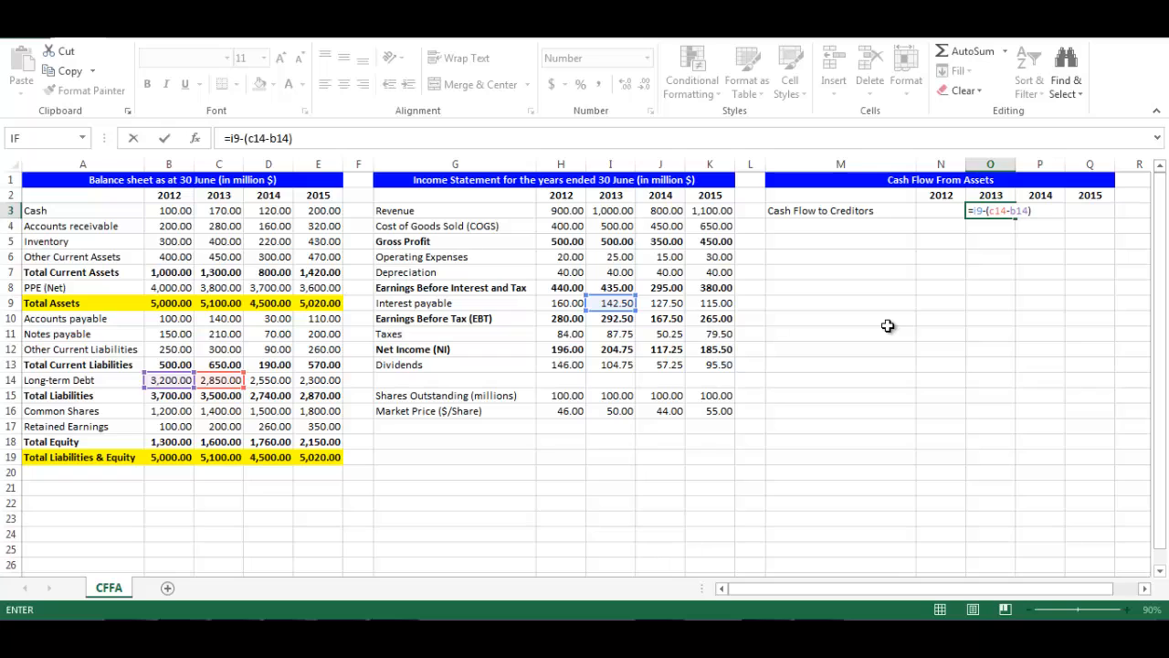
{"action": "key", "text": "Return"}
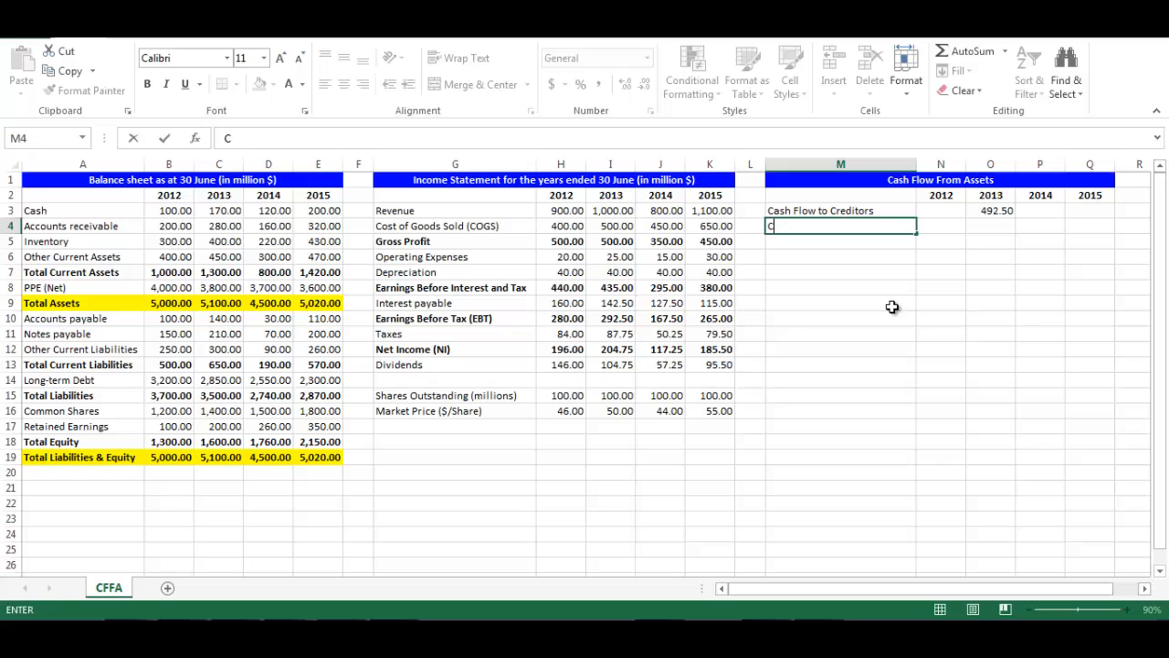
- Add a Cash Flow to Shareholders row with =I13-(C16-B16) for 2013, giving -95.25
{"action": "type", "text": "Cash Flow to Creditors"}
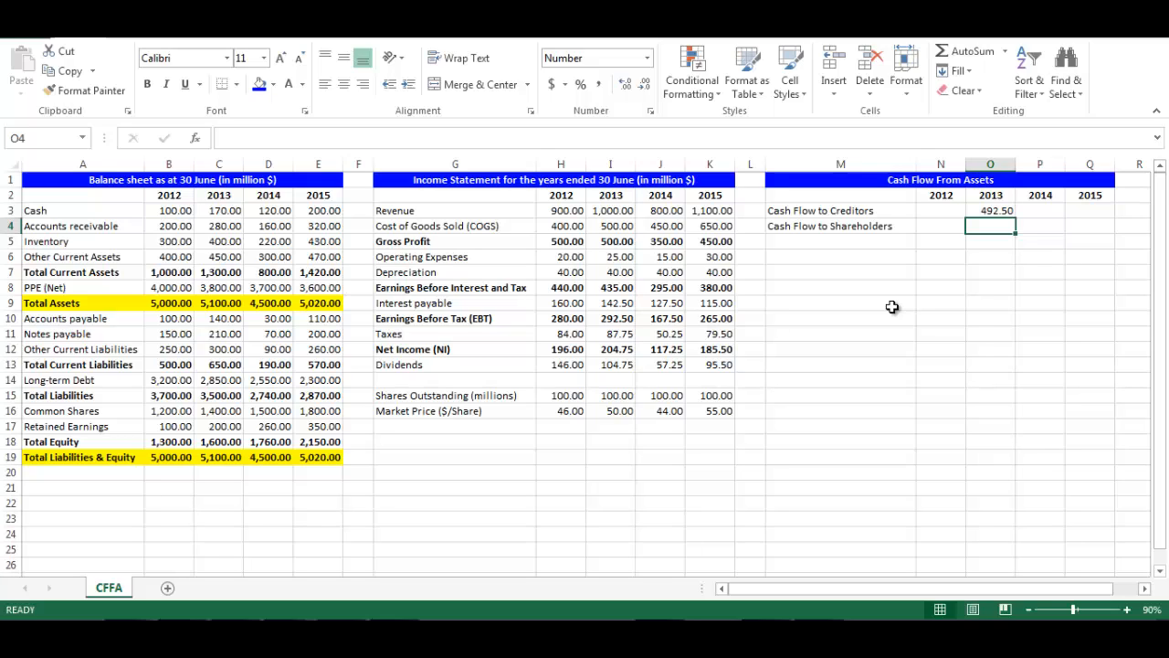
{"action": "type", "text": "=i13"}
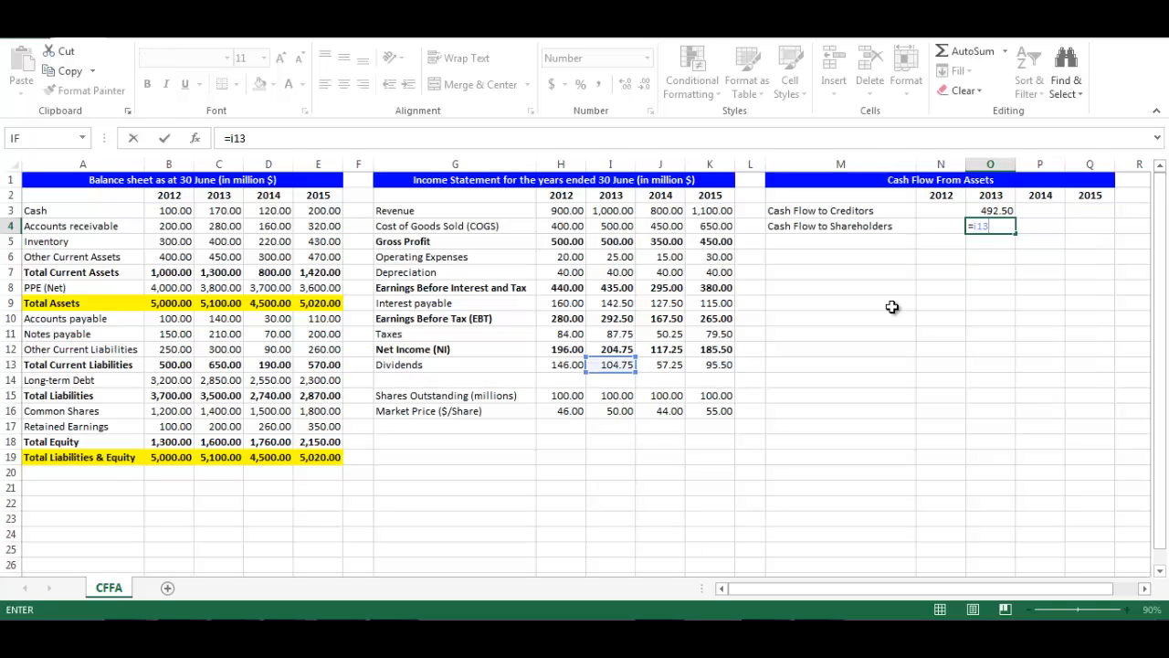
{"action": "type", "text": "-("}
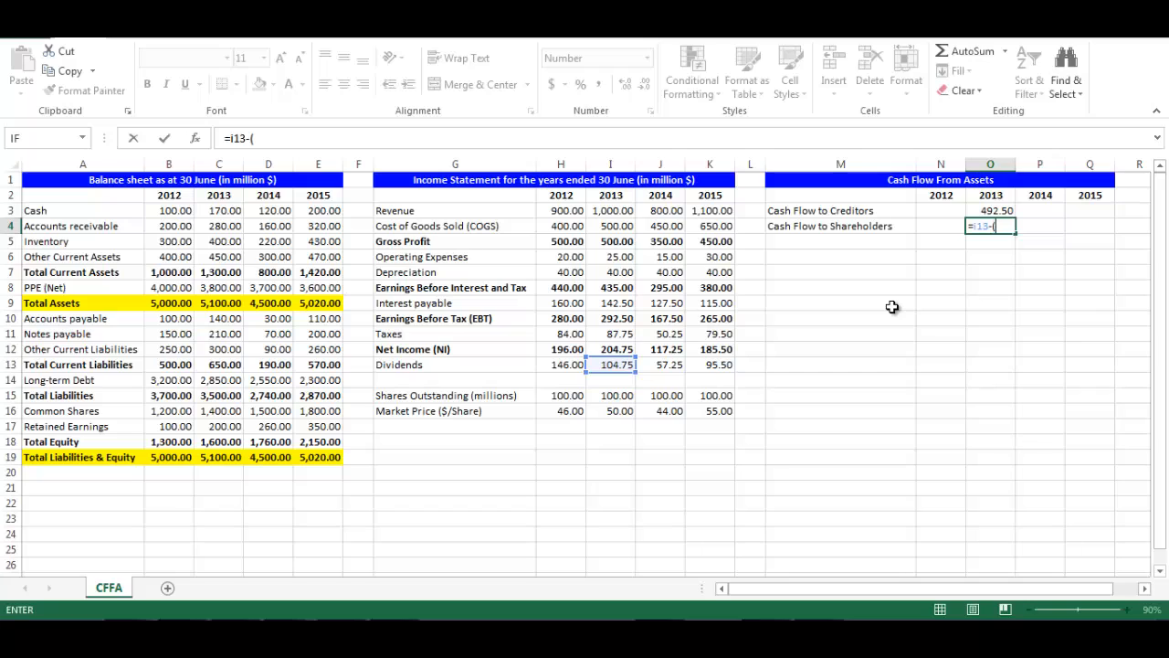
{"action": "type", "text": "c16-b16"}
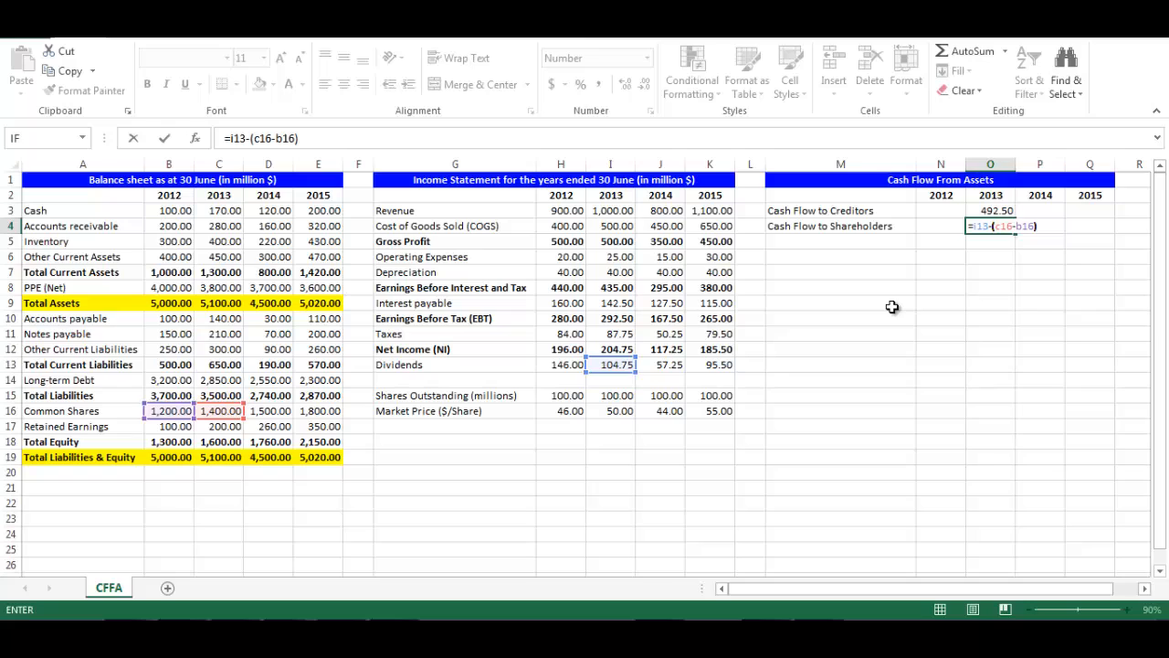
{"action": "key", "text": "Return"}
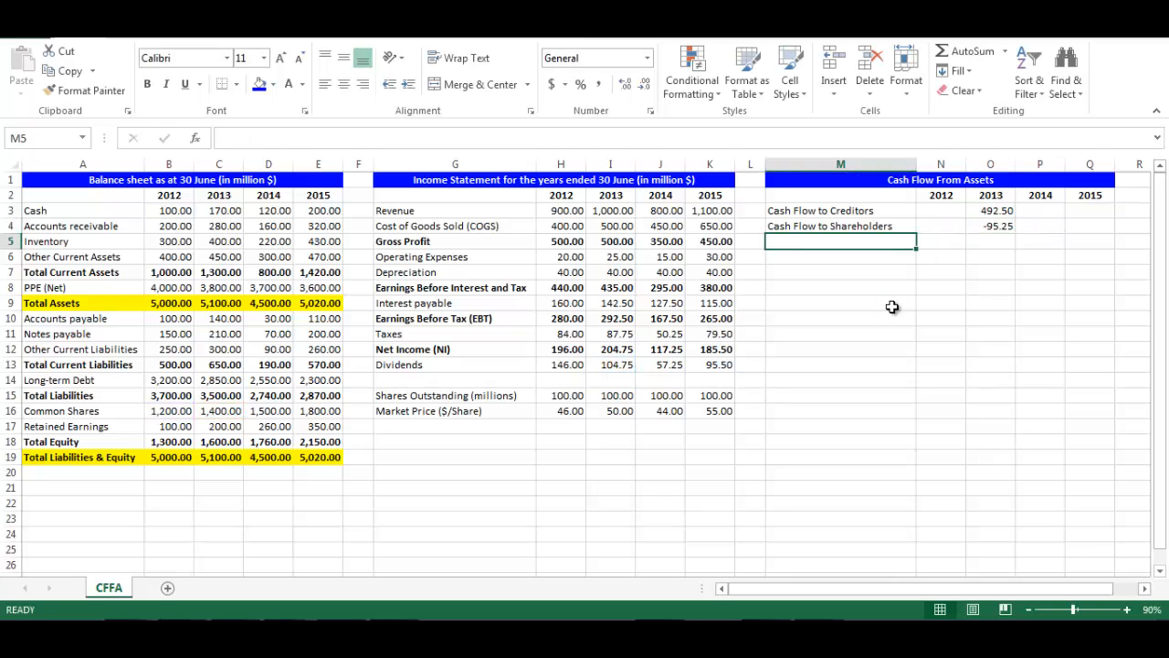
- Add a bold Cash Flow From Assets total row with =SUM(O3:O4), giving 397.25 for 2013
{"action": "type", "text": "Cash Flo"}
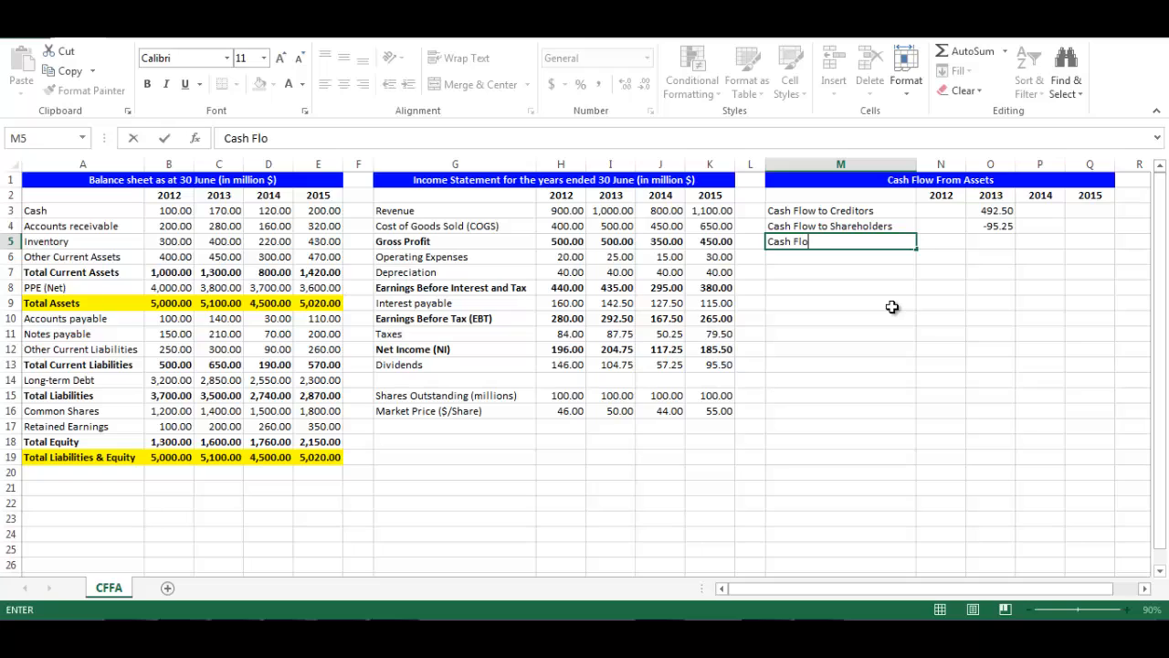
{"action": "type", "text": "w From Assets"}
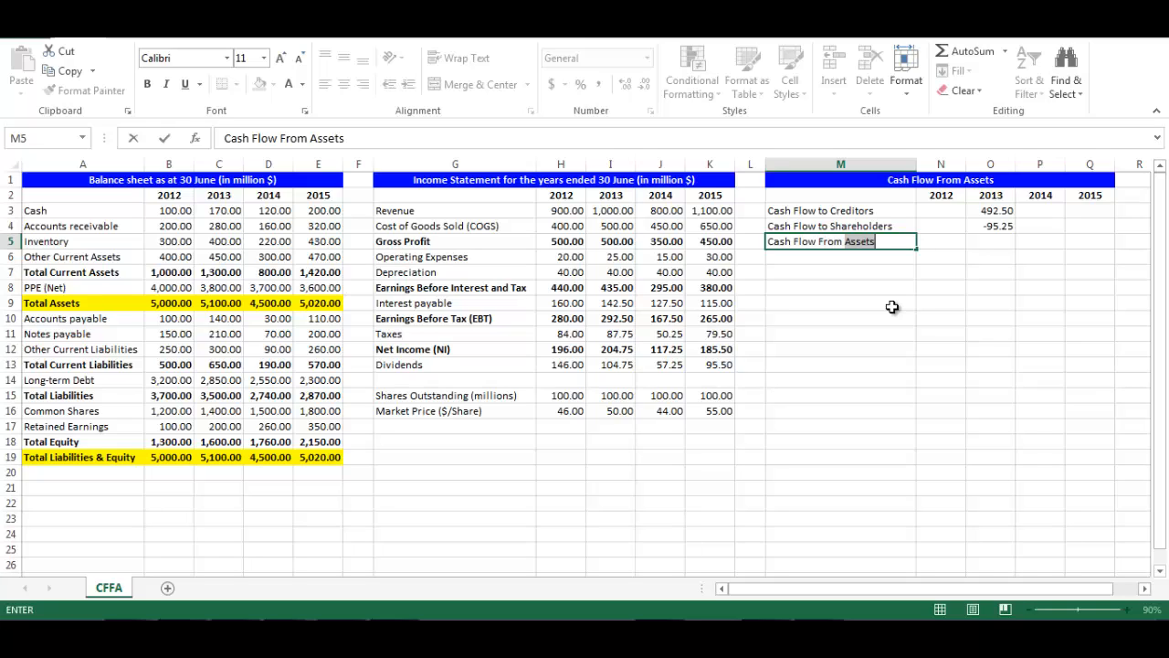
{"action": "key", "text": "Return"}
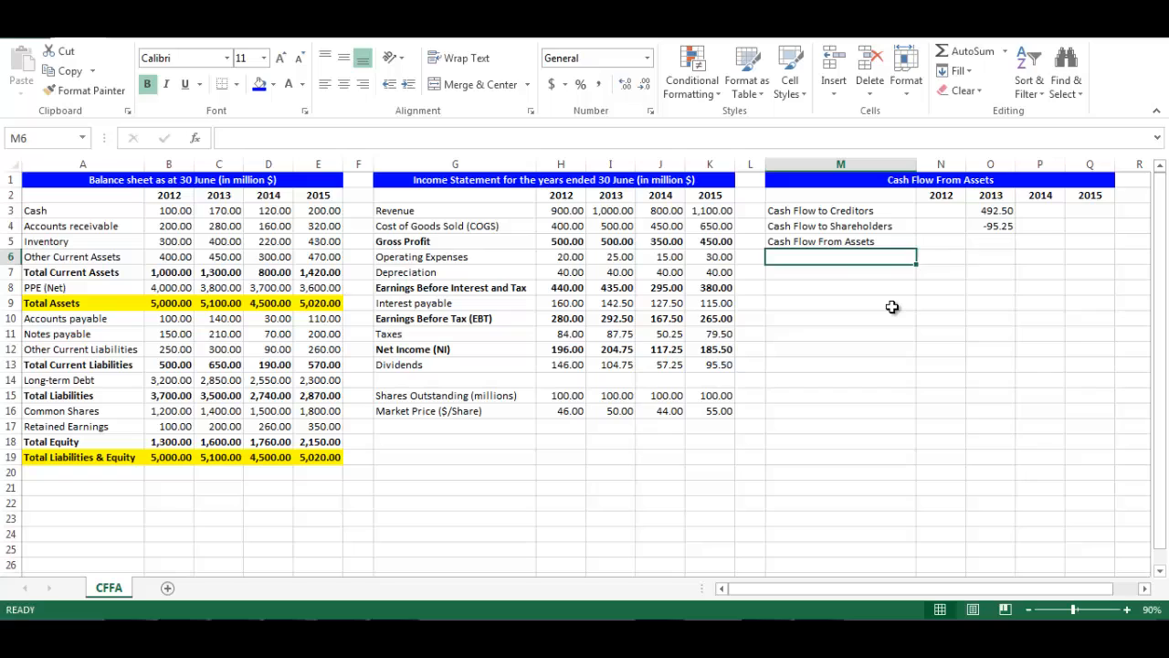
{"action": "type", "text": "=sum"}
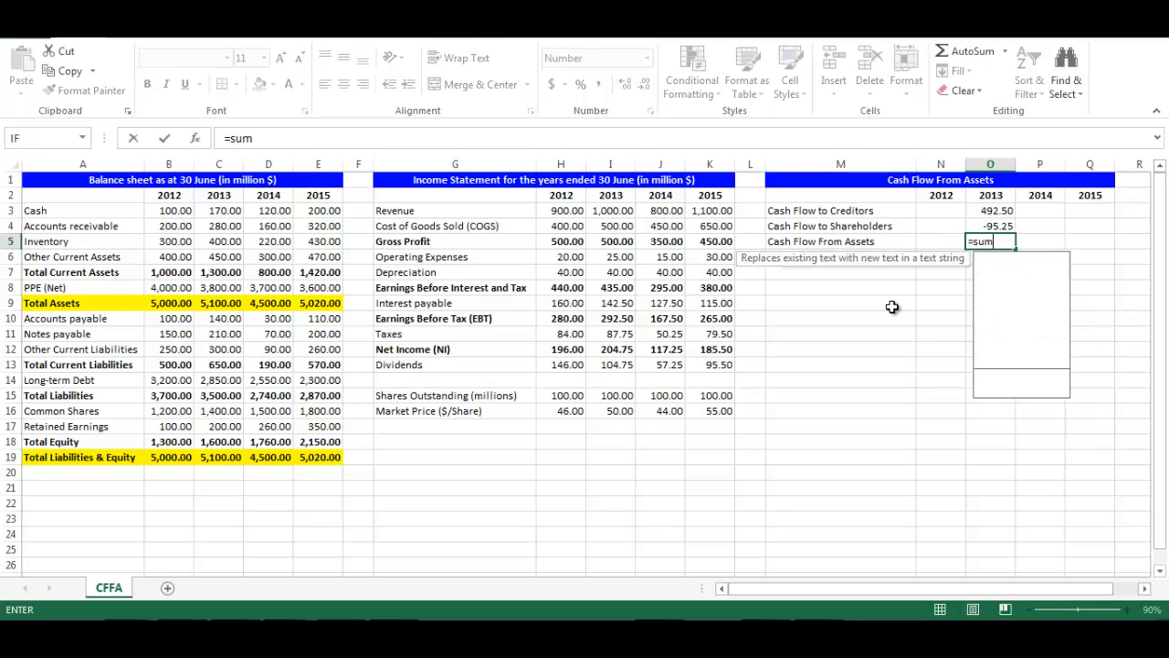
{"action": "type", "text": "("}
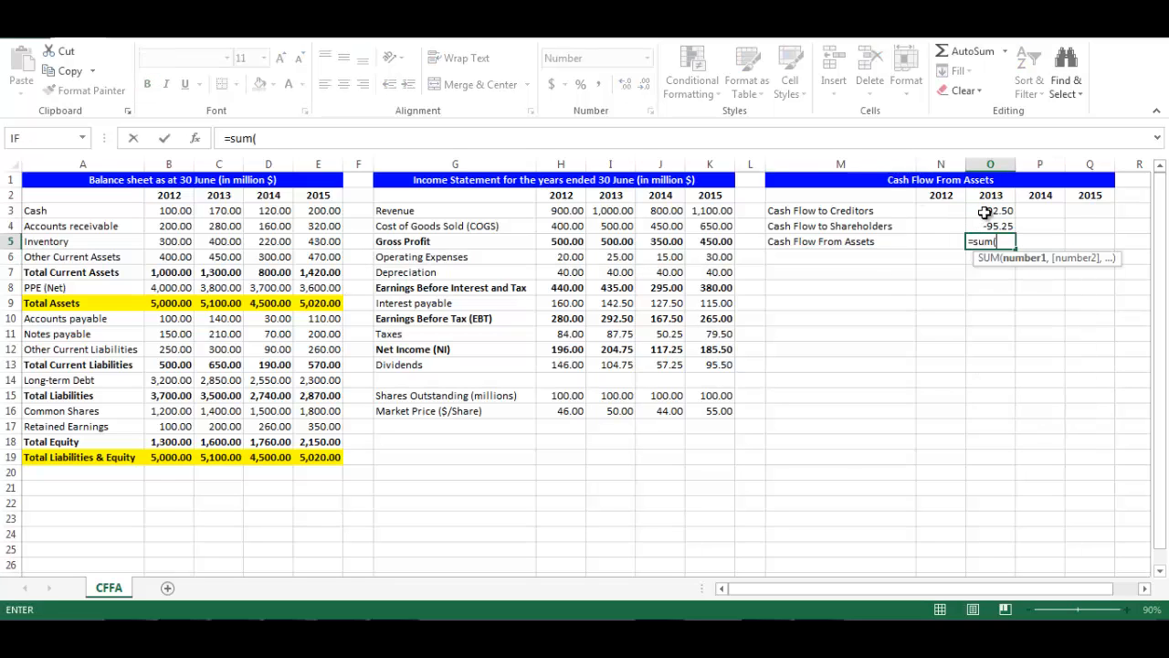
{"action": "left_click_drag", "start_coordinate": [990, 210], "coordinate": [990, 227]}
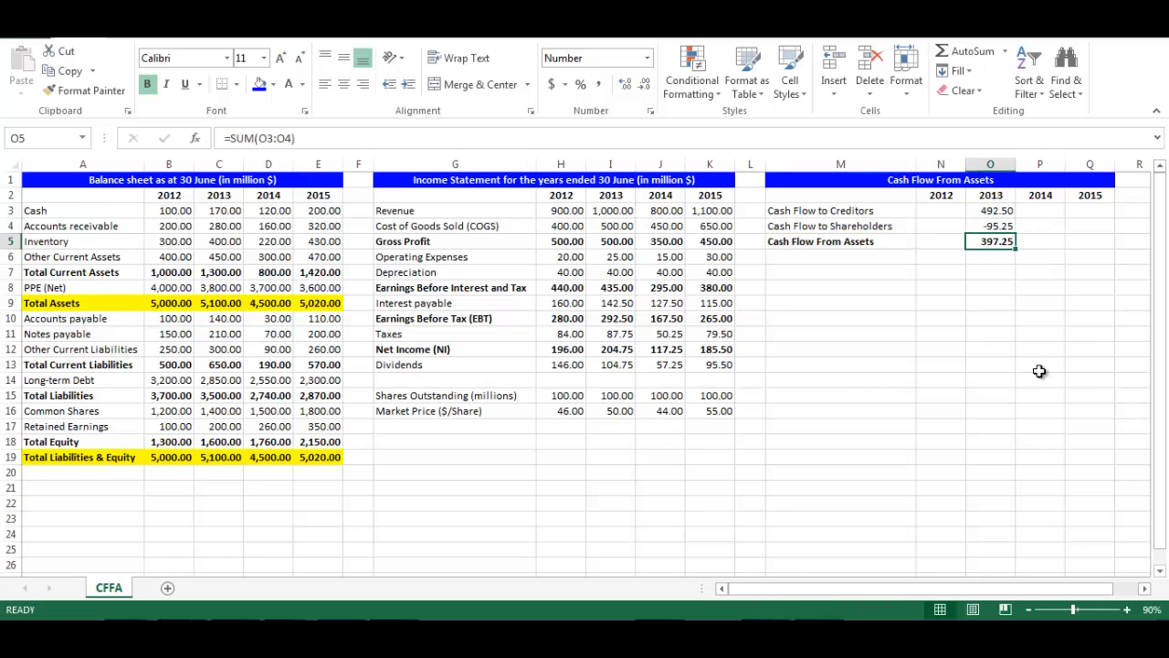
- Fill the three 2013 formulas O3:O5 right through 2015
{"action": "left_click_drag", "start_coordinate": [991, 210], "coordinate": [990, 242]}
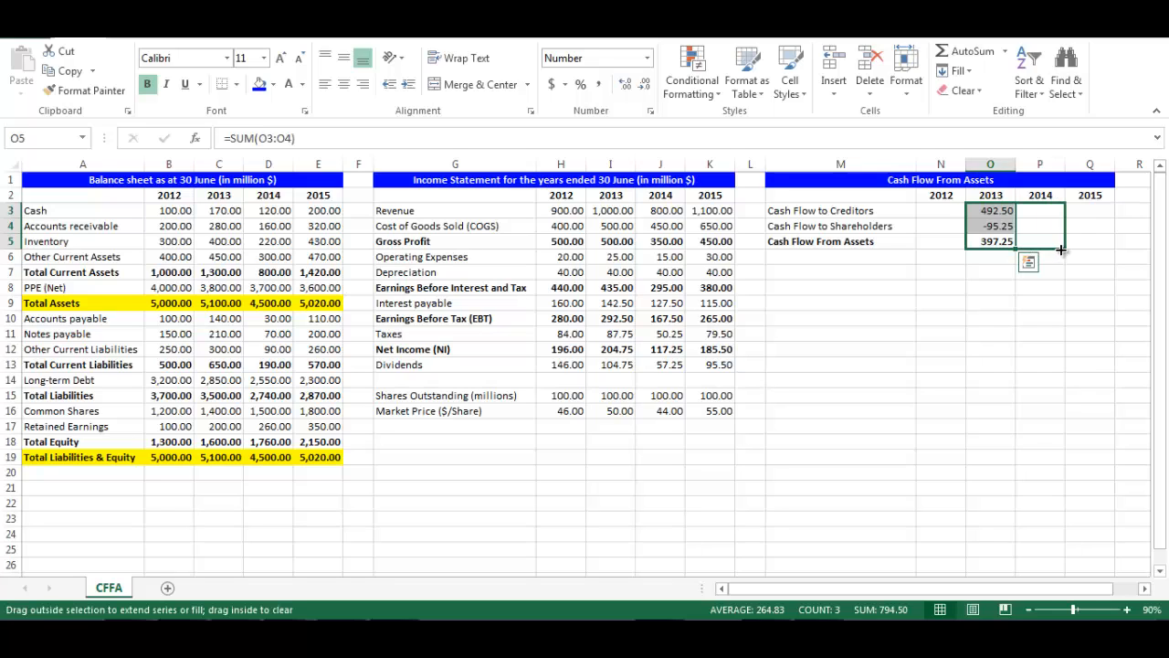
{"action": "left_click_drag", "start_coordinate": [1004, 226], "coordinate": [1105, 227]}
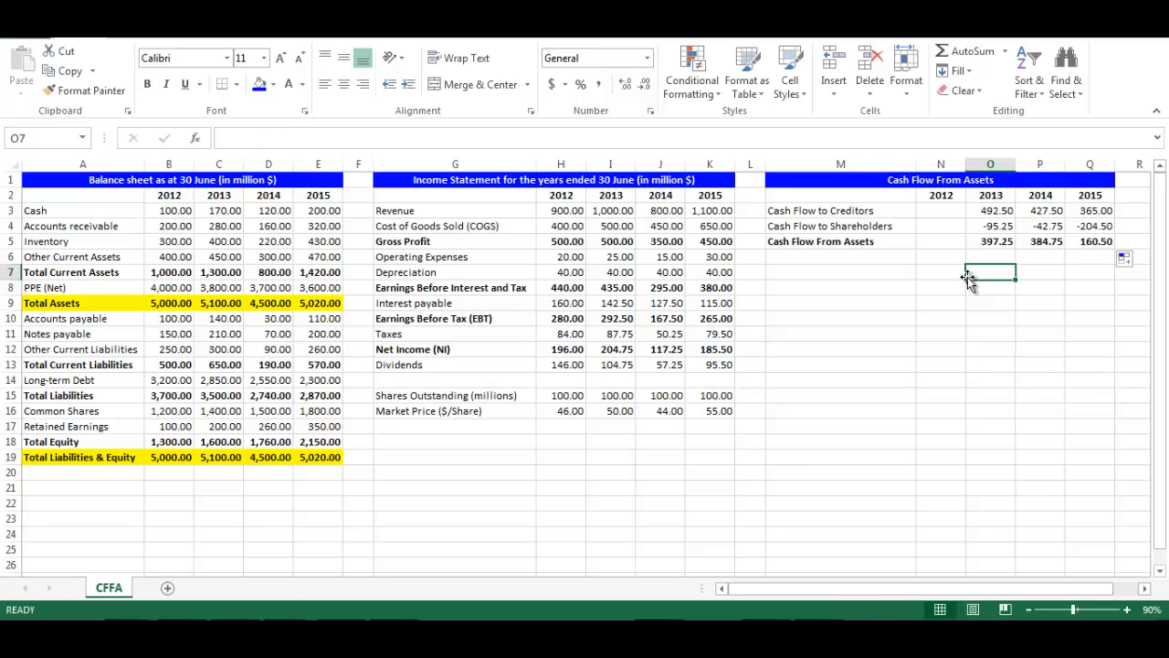
{"action": "mouse_move", "coordinate": [998, 349]}
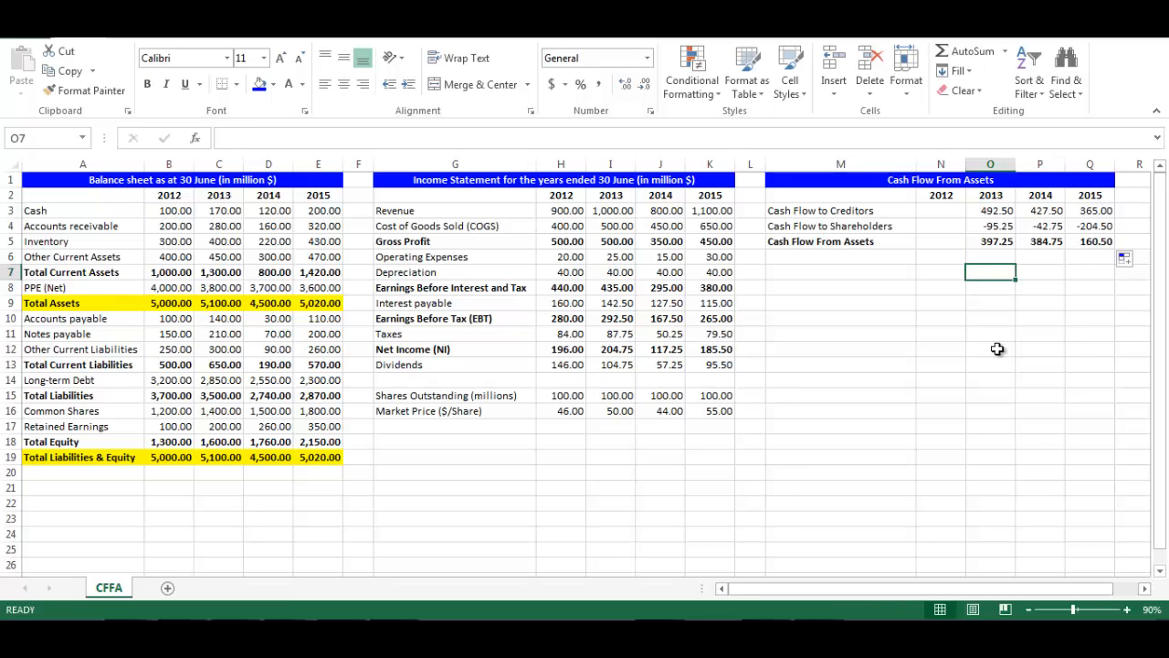